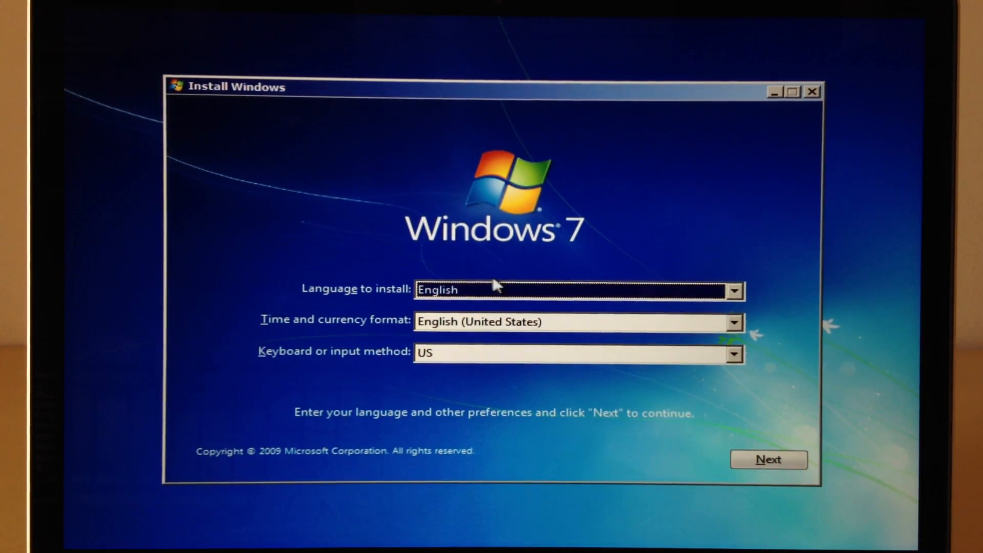
pyautogui.moveTo(498, 381)
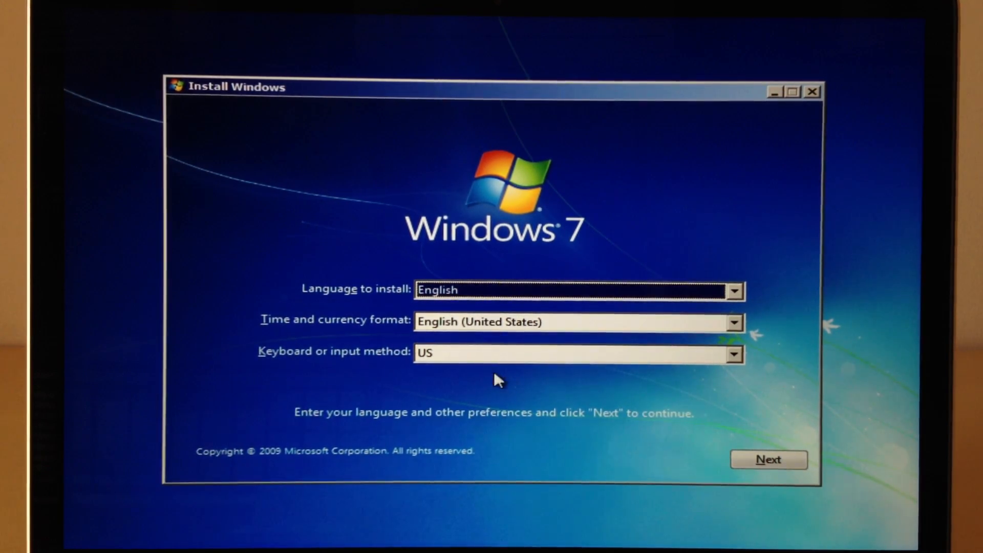
# - Accept the default language settings, start the install, and select Windows 7 Ultimate
pyautogui.click(768, 460)
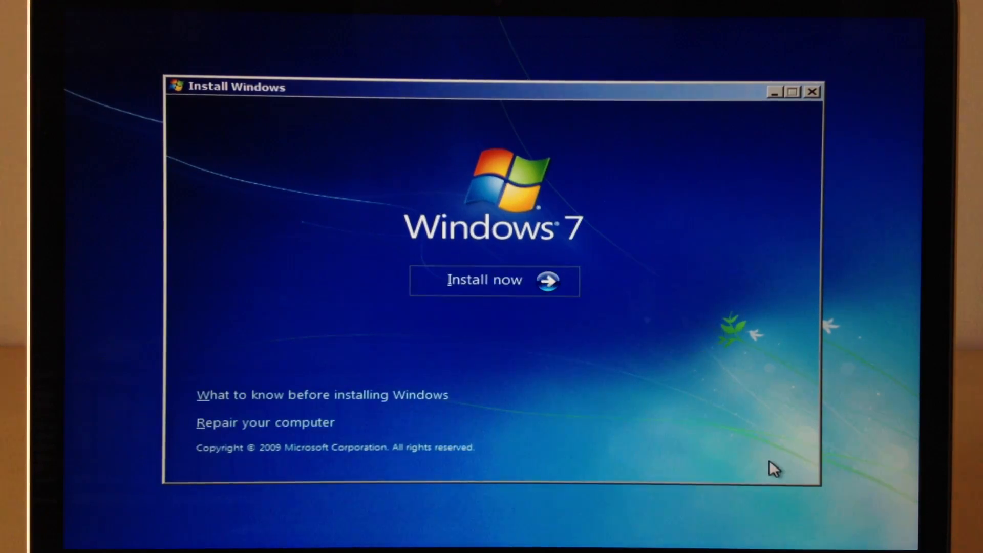
pyautogui.click(484, 280)
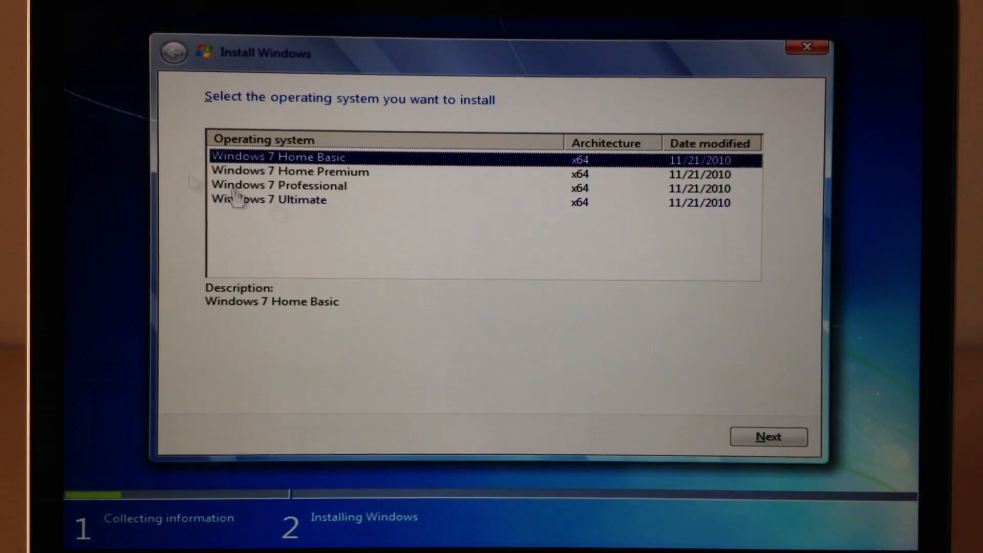
pyautogui.click(269, 199)
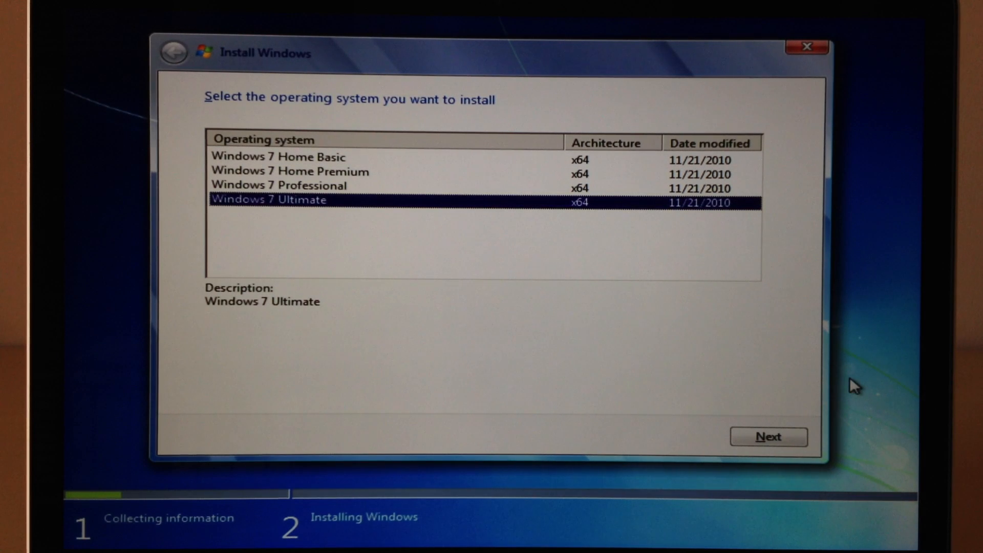
# - Confirm the Ultimate edition and accept the Windows 7 license terms
pyautogui.click(768, 437)
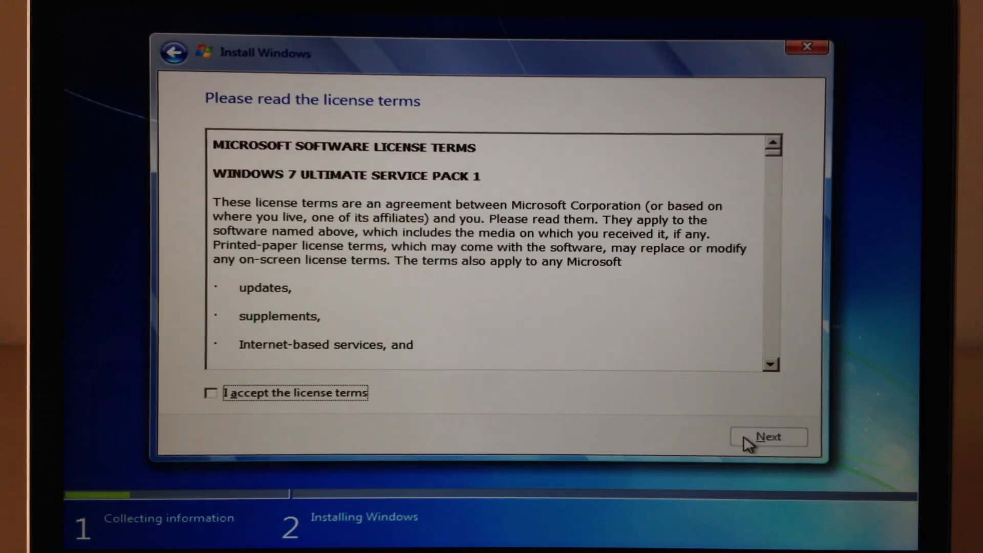
pyautogui.click(211, 392)
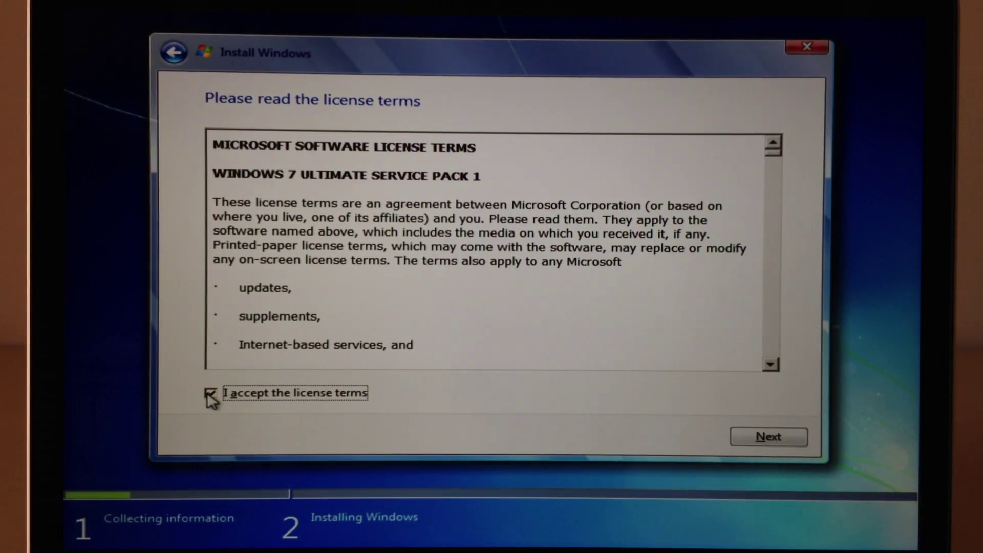
pyautogui.click(767, 437)
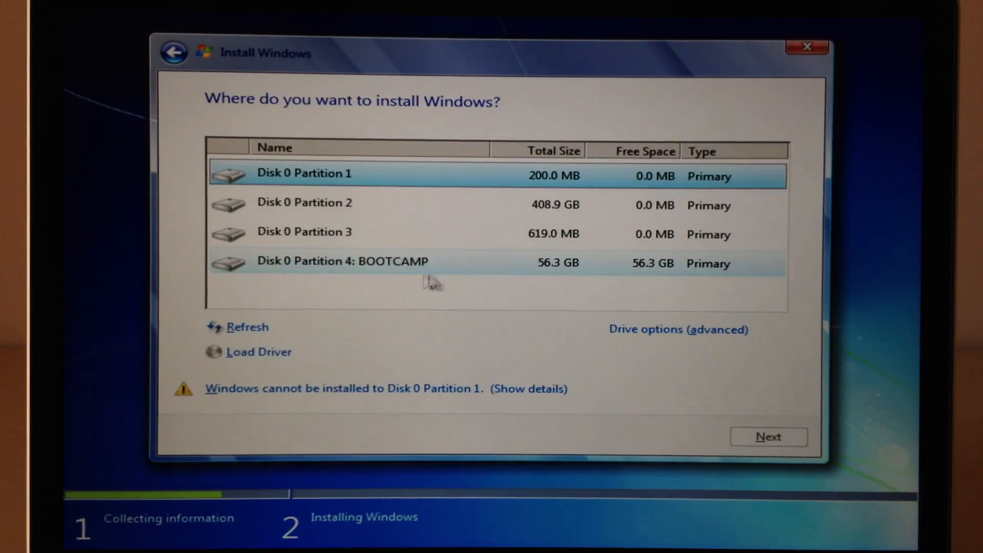
# - Format Disk 0 Partition 4: BOOTCAMP and install Windows onto it
pyautogui.click(342, 262)
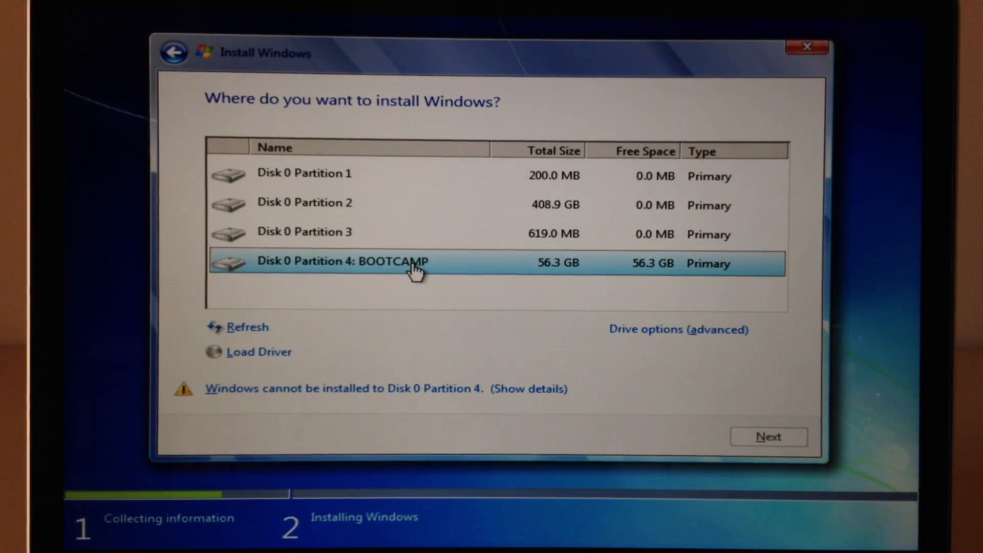
pyautogui.moveTo(358, 272)
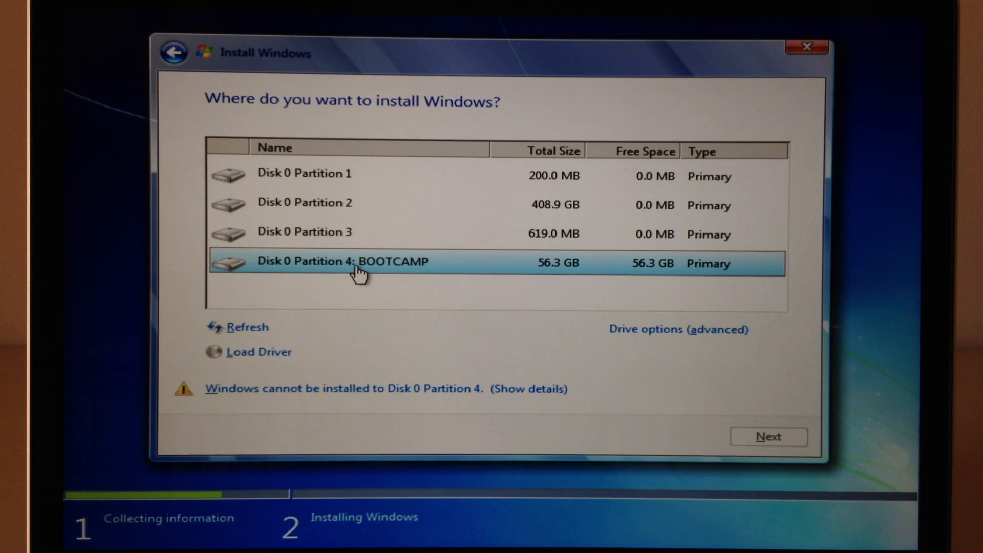
pyautogui.moveTo(679, 329)
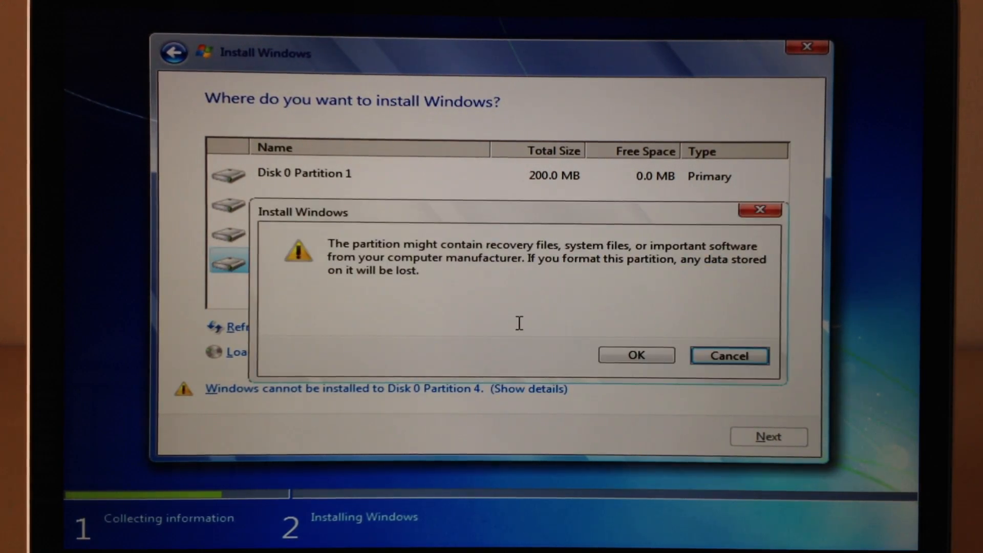
pyautogui.click(634, 355)
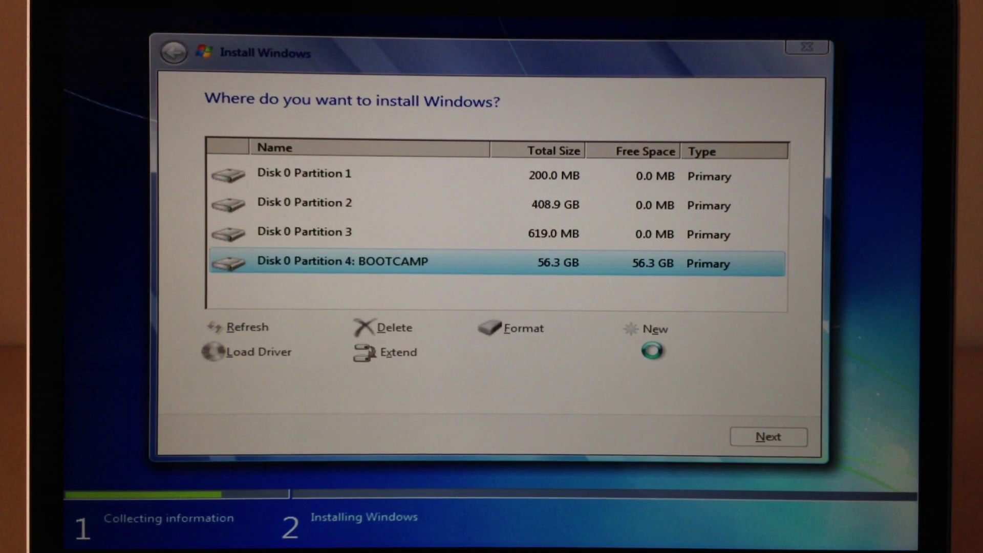
pyautogui.click(523, 328)
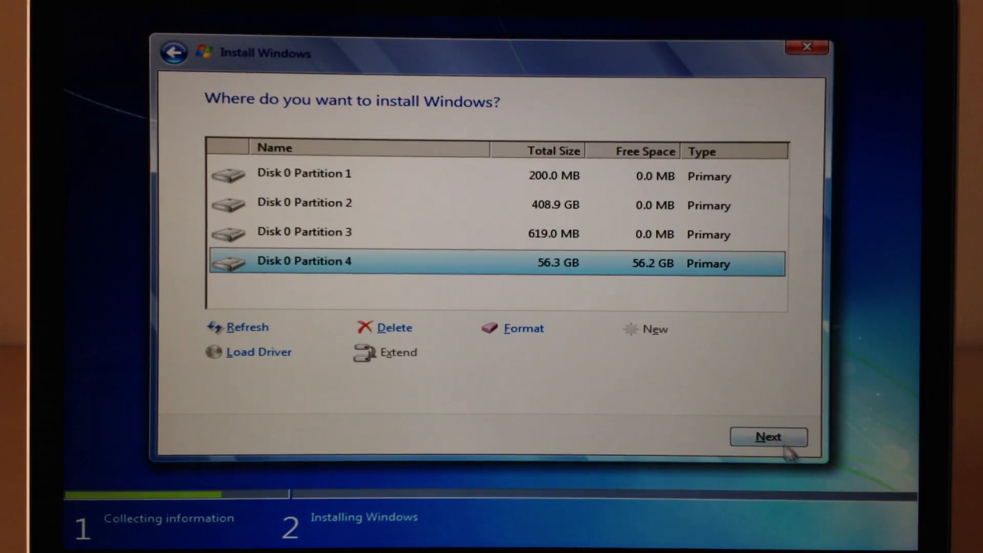
pyautogui.click(768, 436)
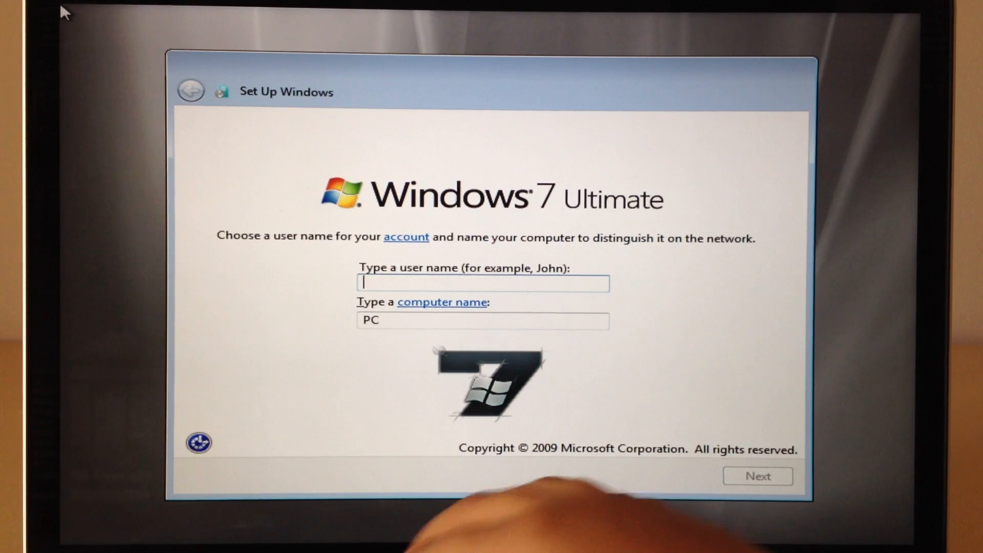
# - Name the user 'EDH' and continue without an account password
pyautogui.write('EDH')
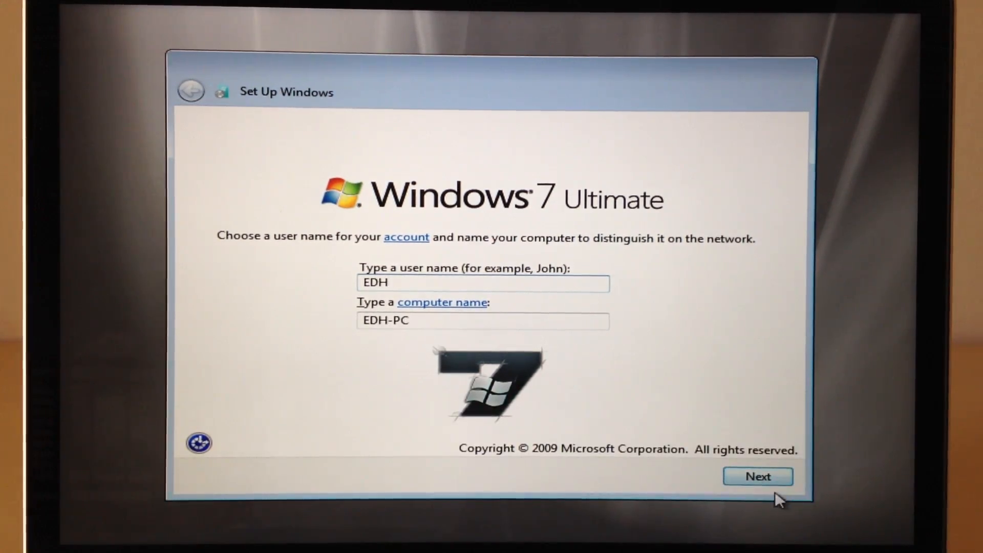
pyautogui.click(757, 476)
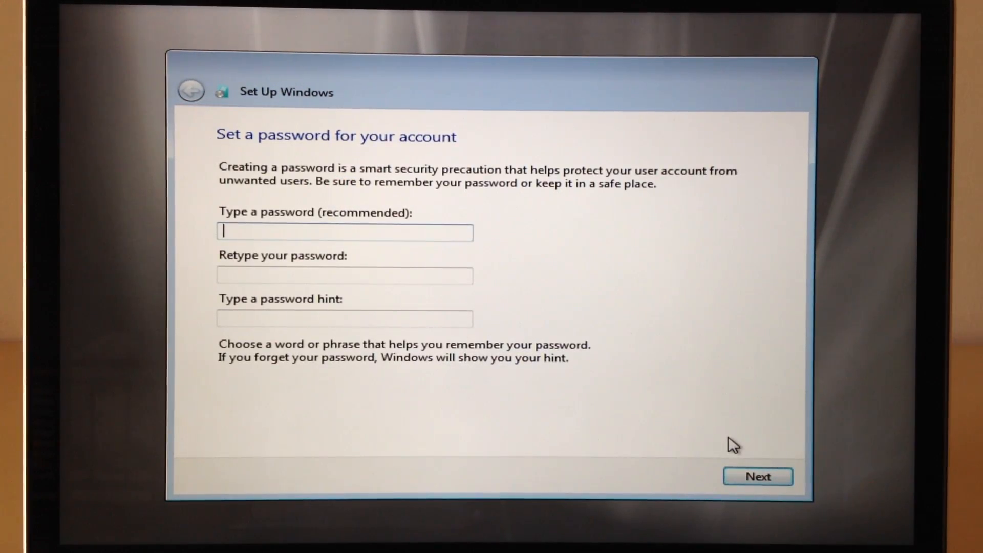
pyautogui.click(757, 477)
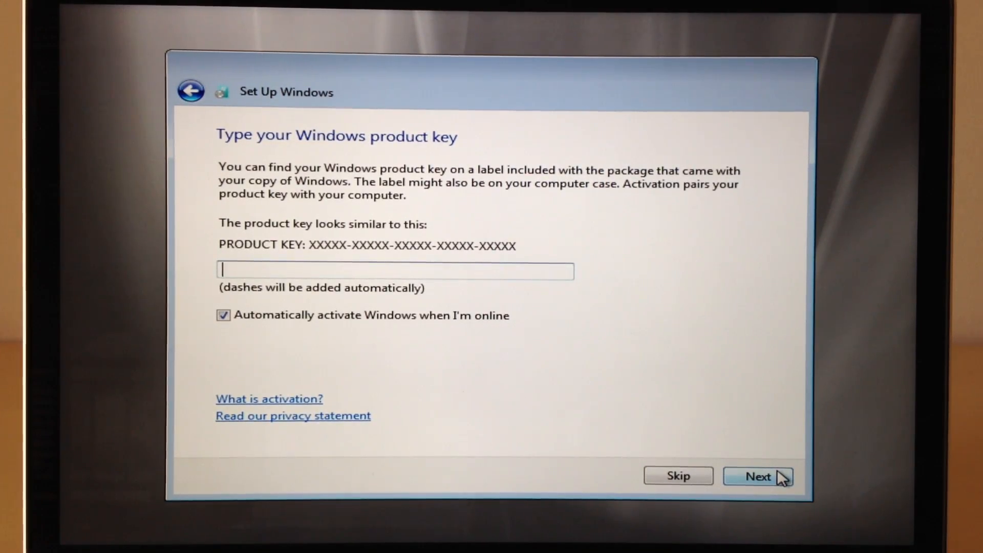
# - Choose recommended update settings and accept the Pacific Time date and time
pyautogui.click(758, 475)
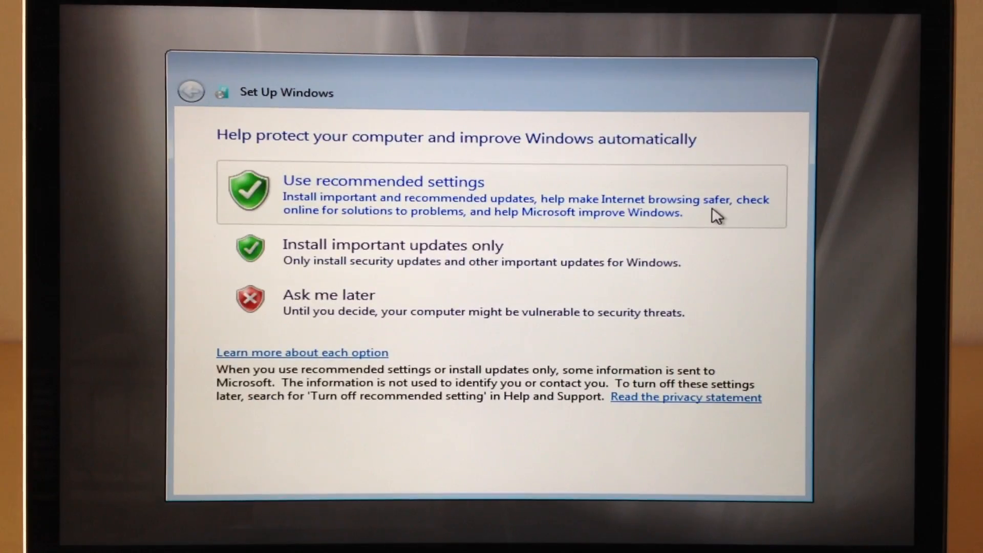
pyautogui.click(383, 191)
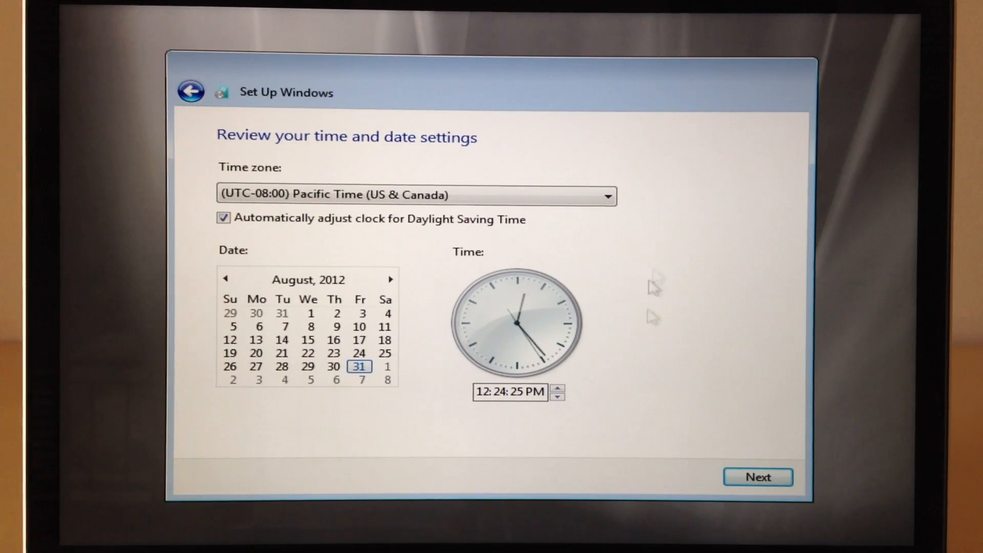
pyautogui.click(757, 477)
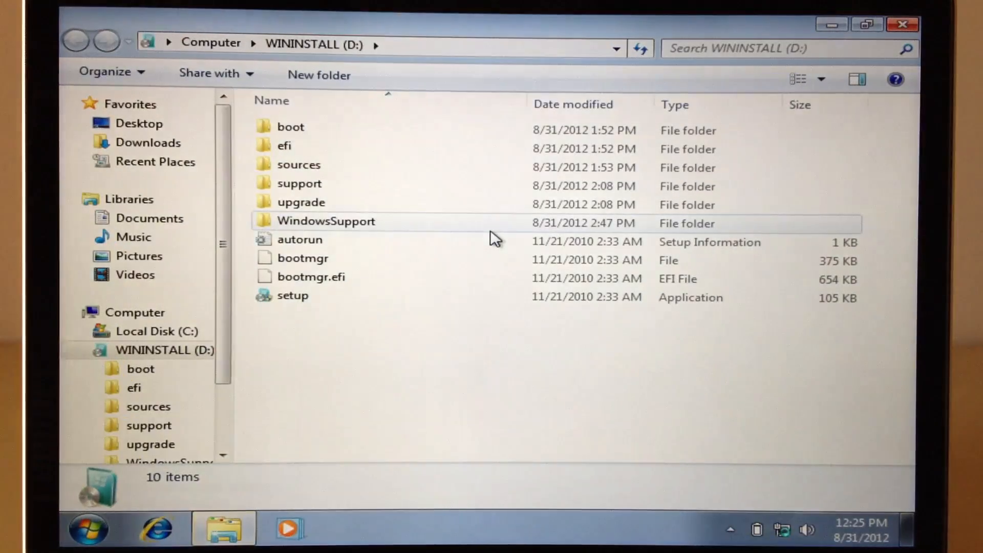
pyautogui.moveTo(401, 229)
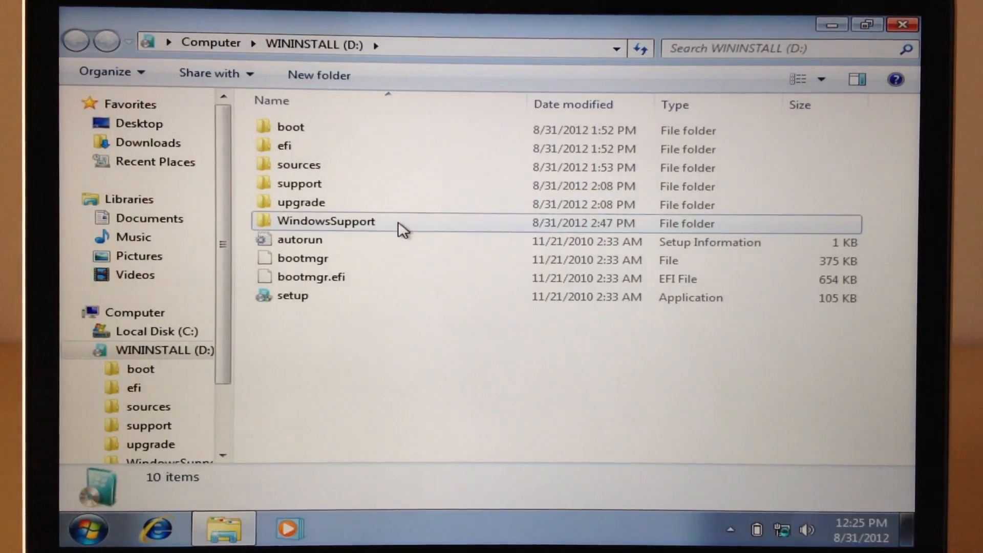
# - Run setup from WININSTALL's WindowsSupport folder, approve UAC, and close the folder window
pyautogui.doubleClick(326, 221)
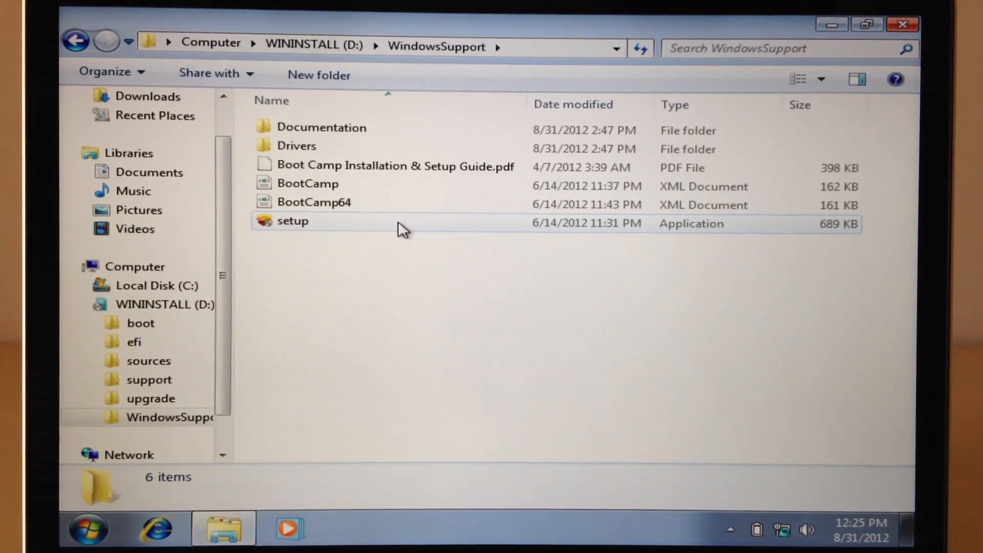
pyautogui.doubleClick(292, 220)
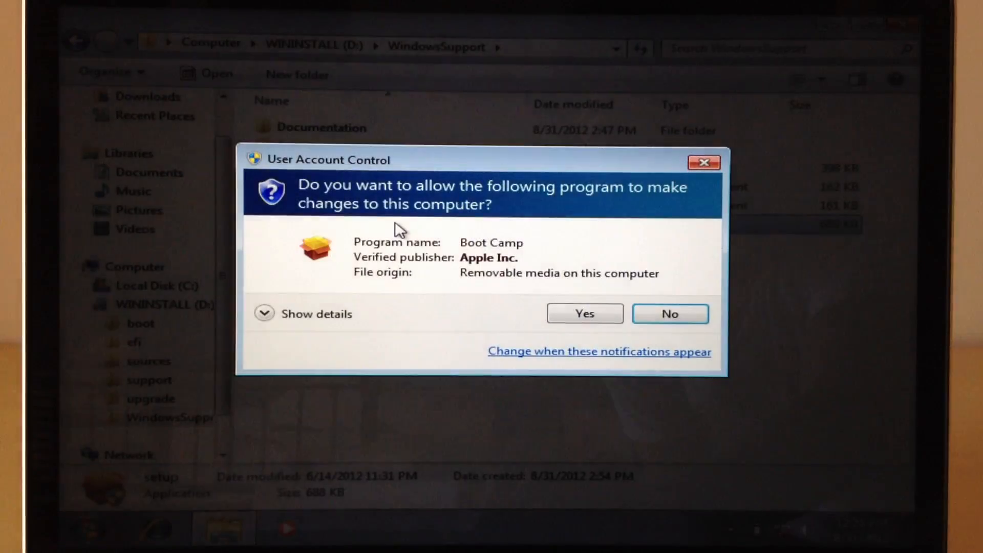
pyautogui.click(584, 314)
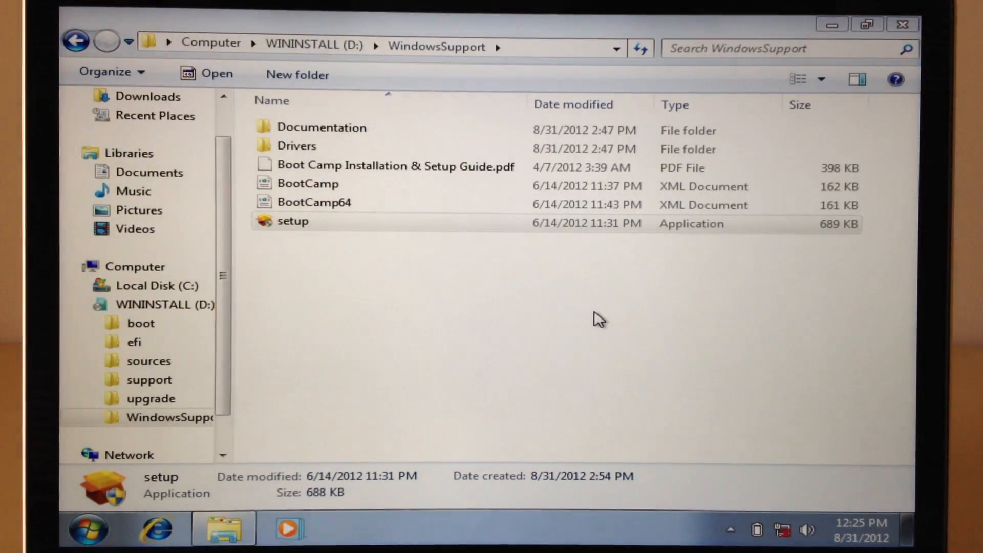
pyautogui.moveTo(901, 24)
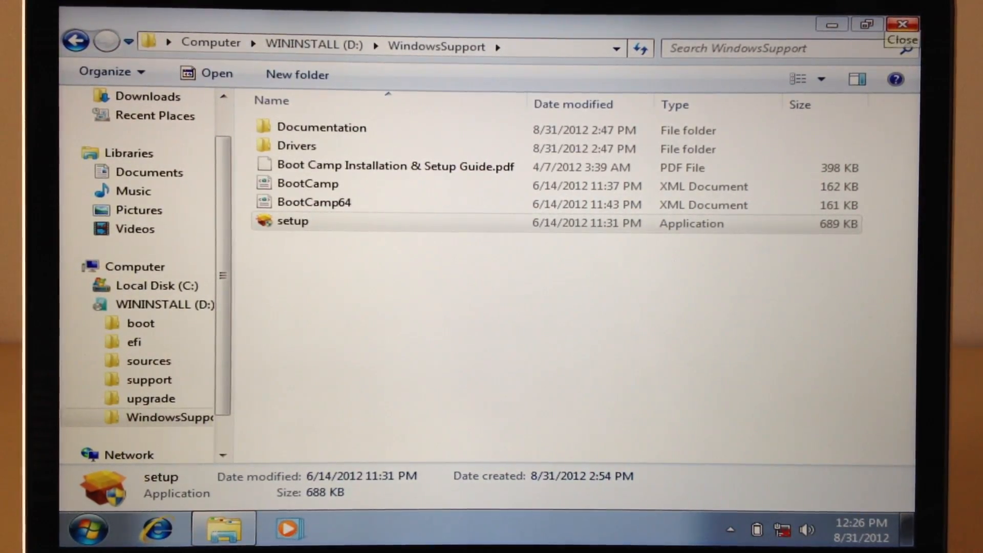
pyautogui.click(902, 24)
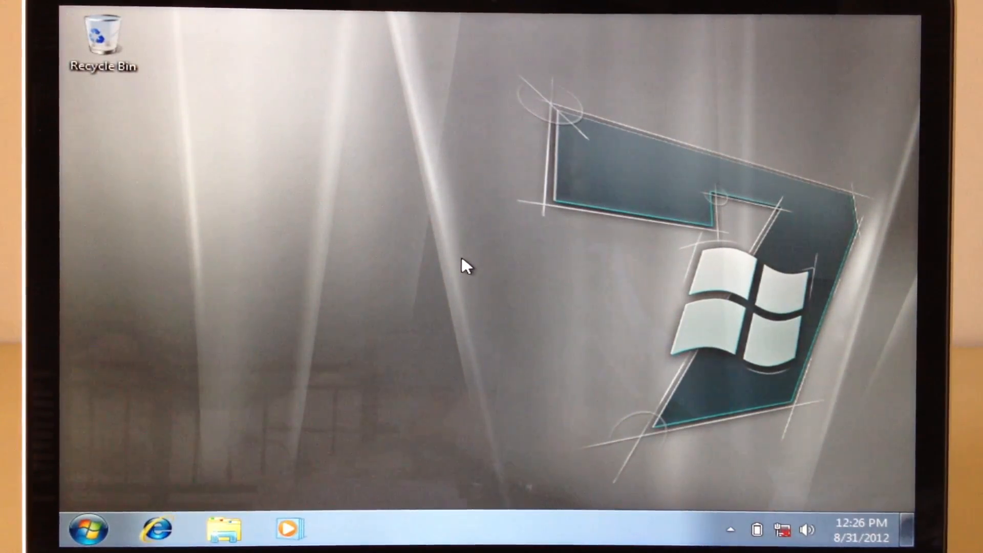
# - Install Boot Camp with Apple Software Update, finish, and agree to restart
pyautogui.click(357, 527)
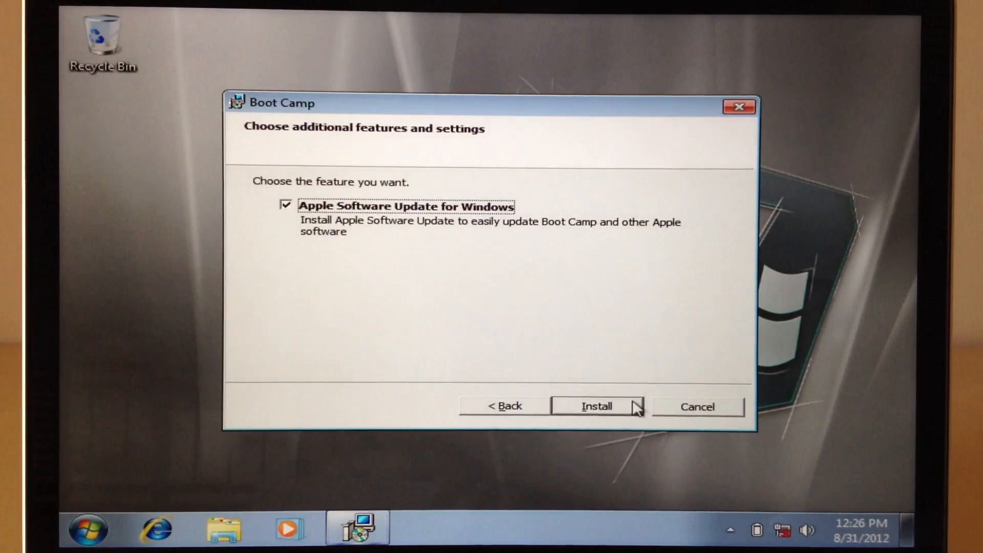
pyautogui.click(595, 406)
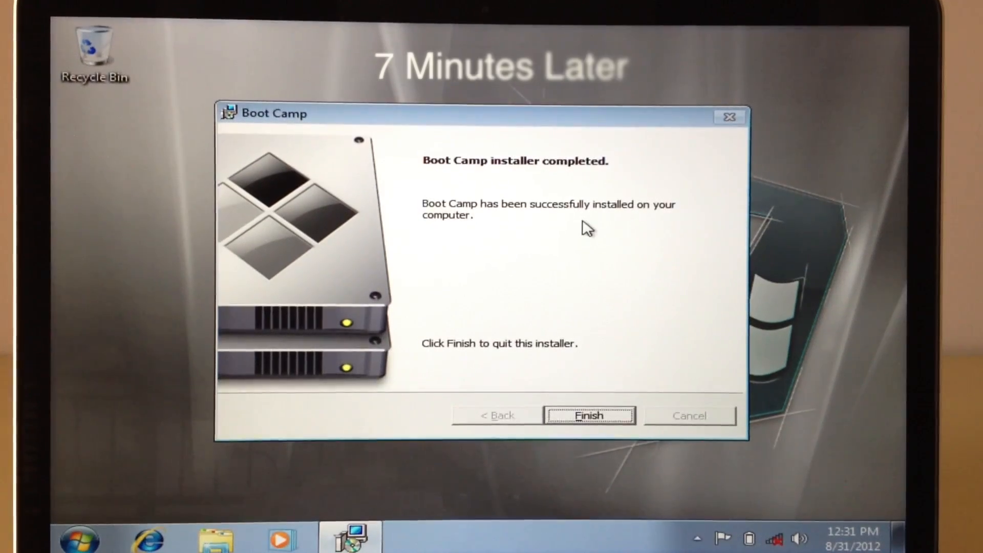
pyautogui.moveTo(605, 359)
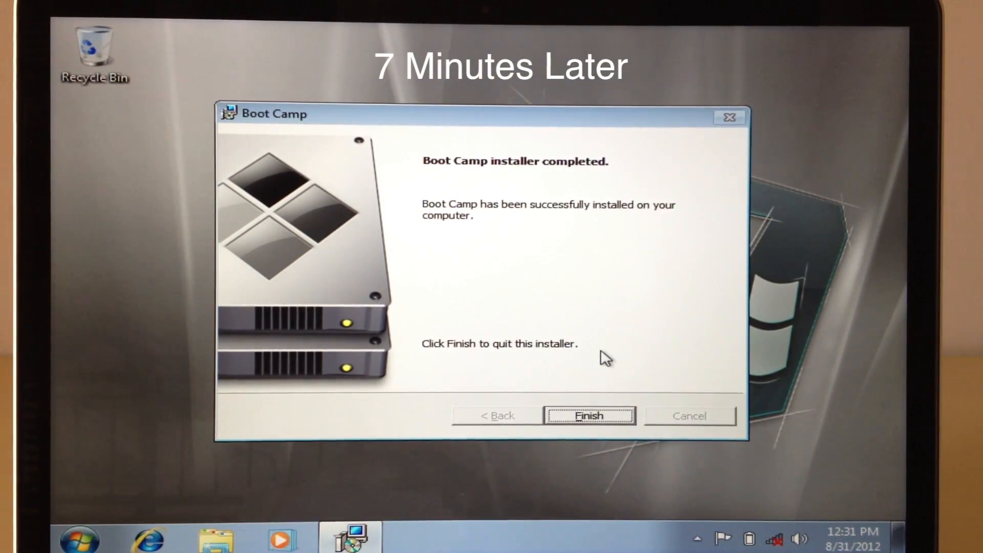
pyautogui.click(589, 416)
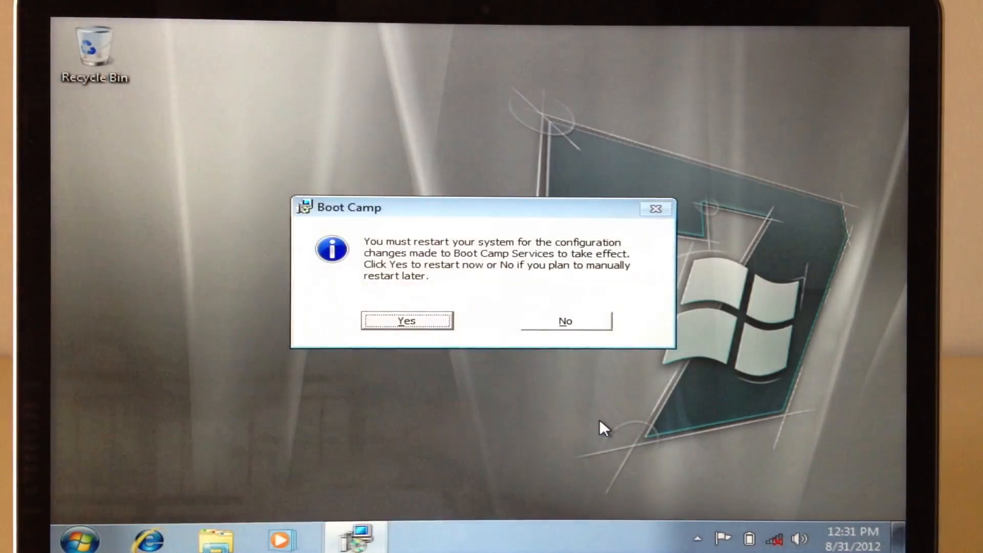
pyautogui.click(406, 321)
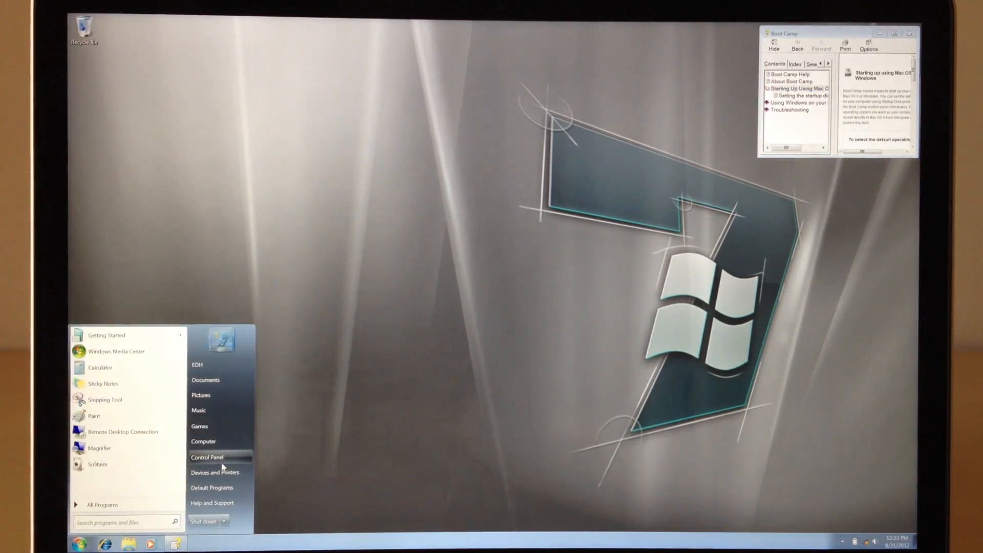
# - Open Control Panel's Screen Resolution page for the Color LCD display
pyautogui.click(207, 457)
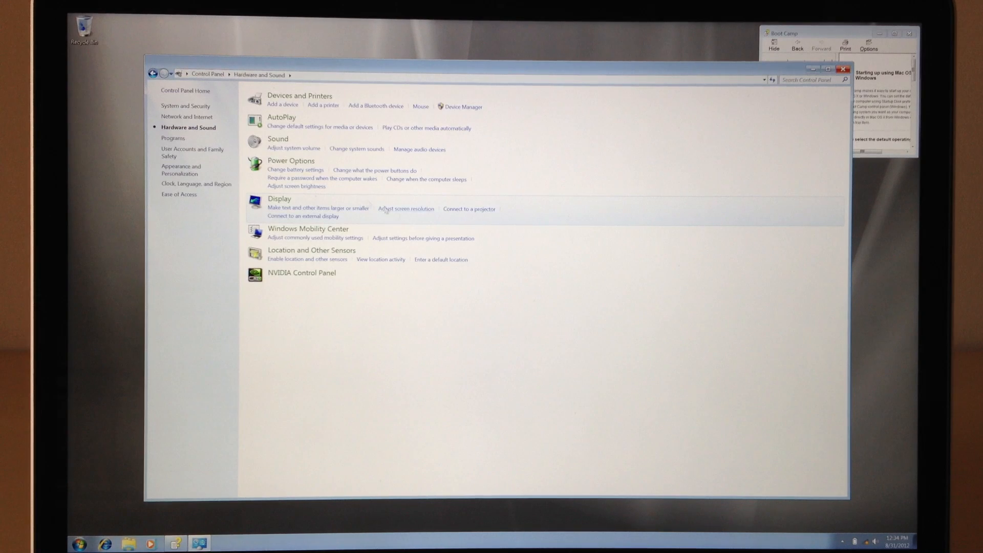
pyautogui.click(405, 209)
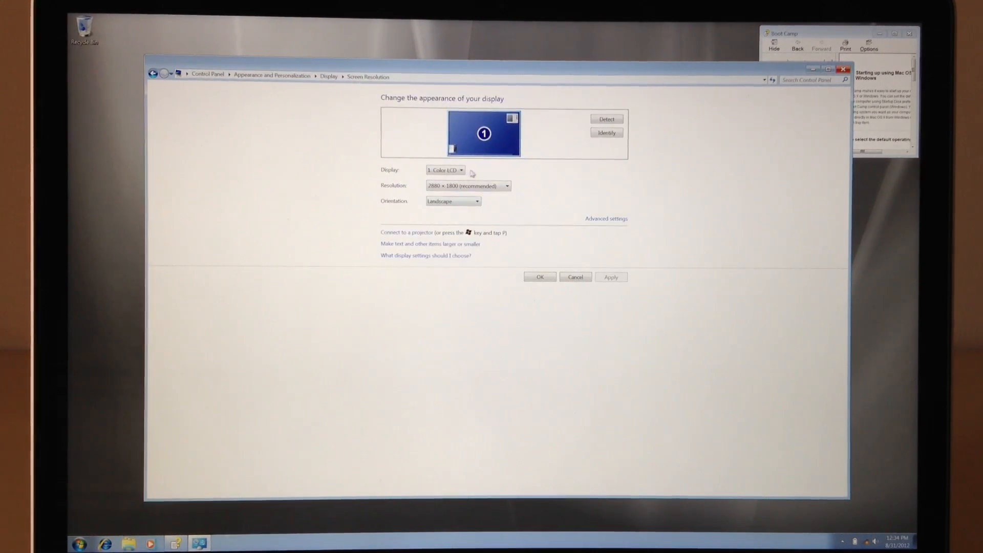